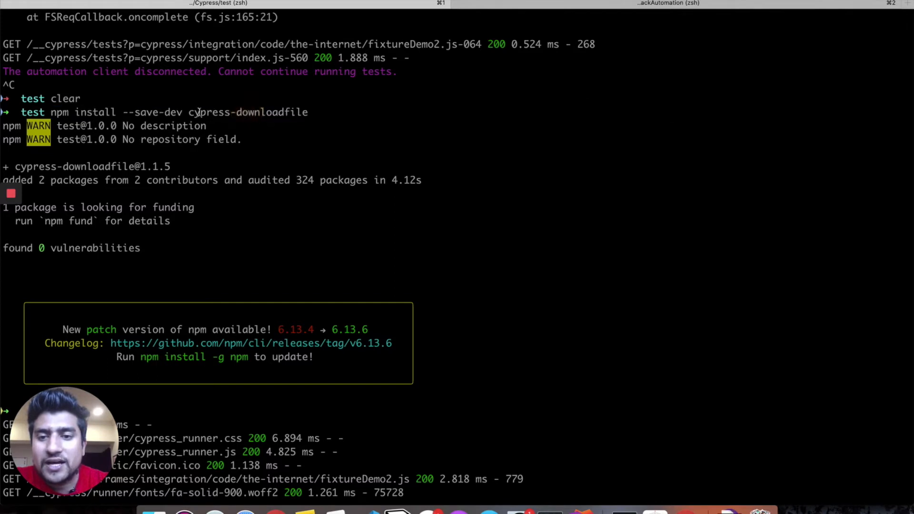
Step: Bring the fixtureDemo2.js download spec into view after the package install completes
{"action": "double_click", "coordinate": [247, 113]}
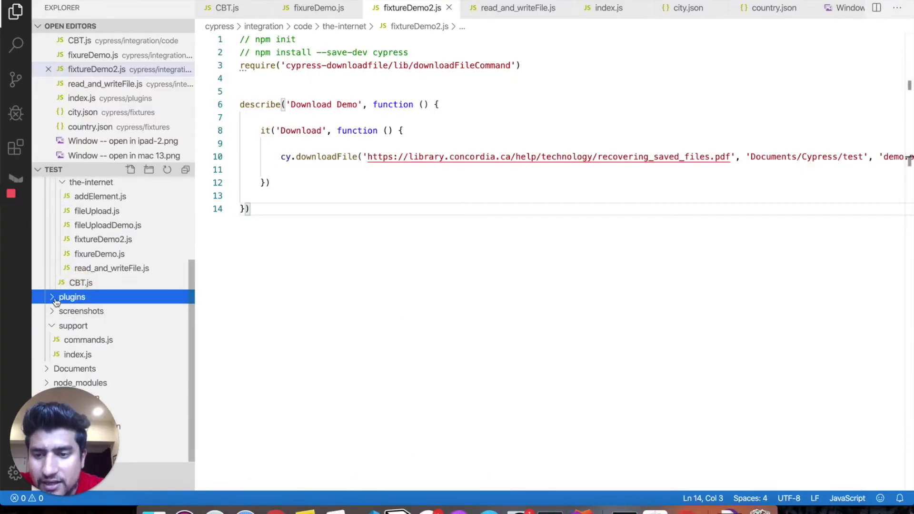
Step: Review plugins/index.js requiring downloadFile and registering it via on('task')
{"action": "left_click", "coordinate": [71, 297]}
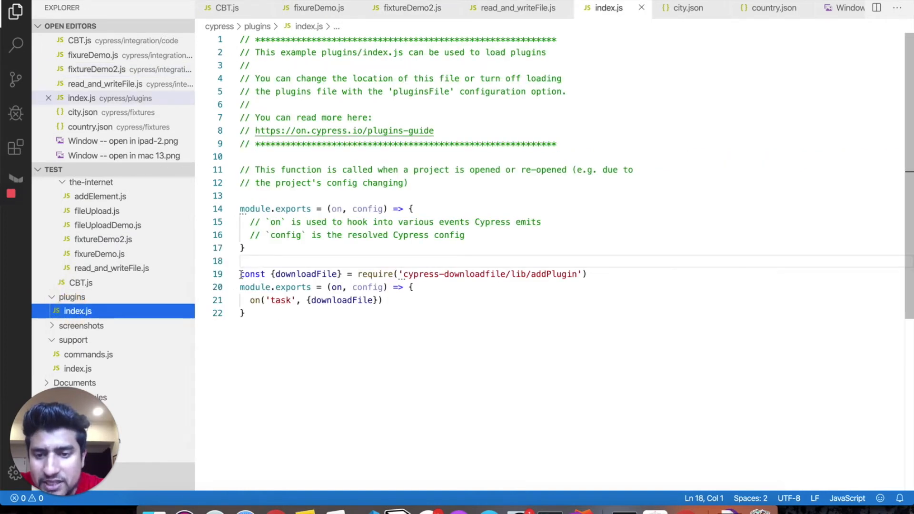
{"action": "left_click_drag", "start_coordinate": [240, 274], "coordinate": [244, 313]}
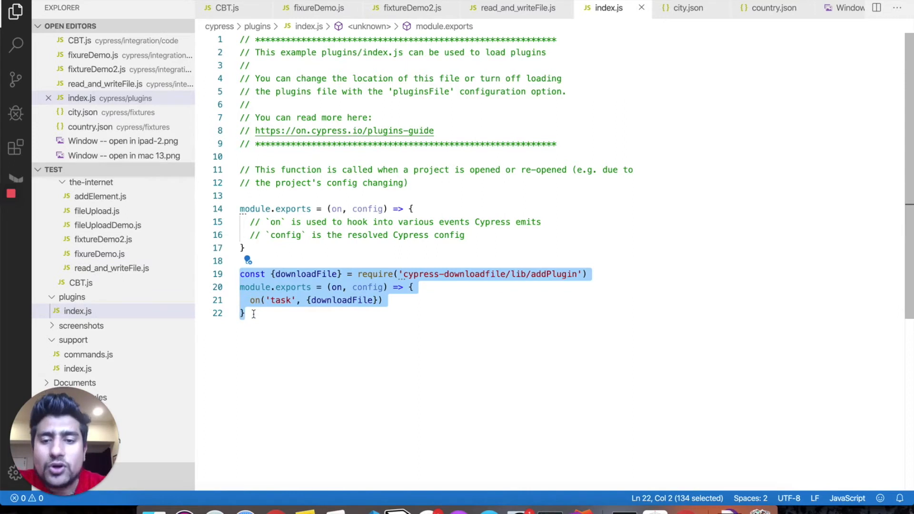
{"action": "left_click", "coordinate": [315, 274]}
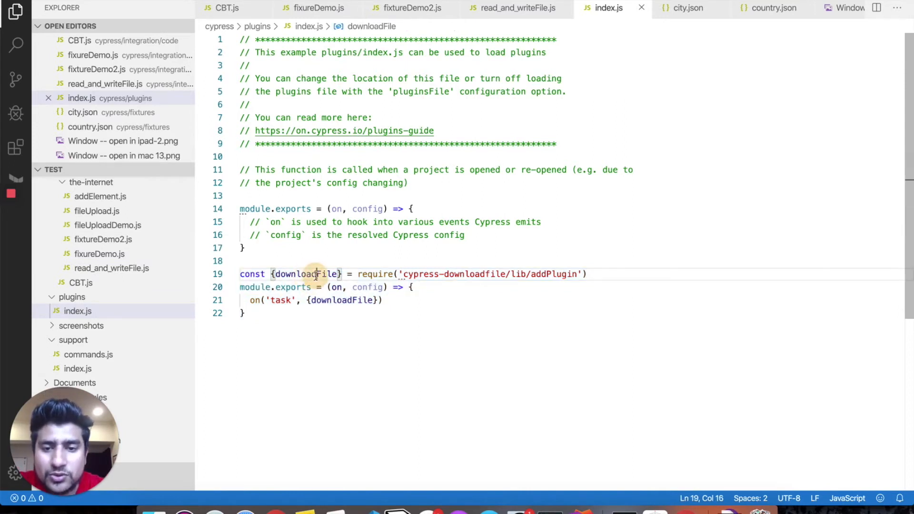
{"action": "double_click", "coordinate": [306, 274]}
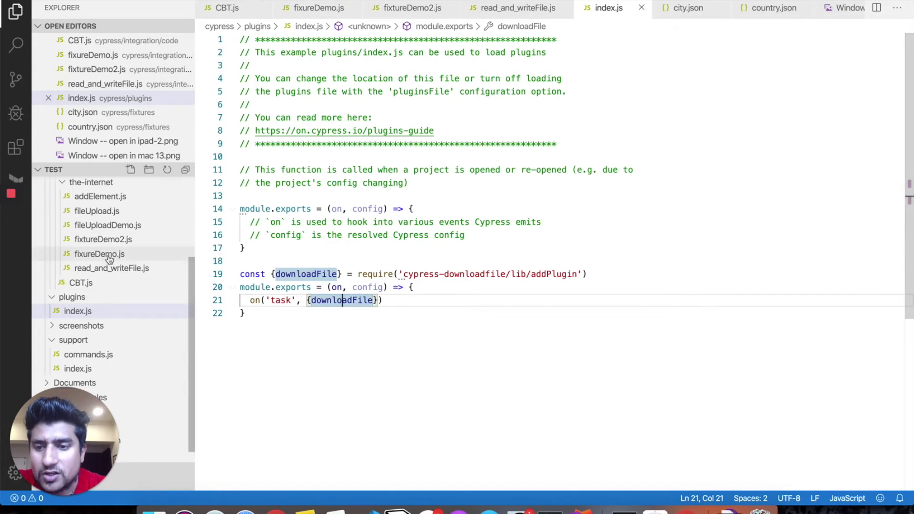
Step: Check the package's index.d.ts downloadFile declaration, then return to fixtureDemo2.js
{"action": "left_click", "coordinate": [99, 254]}
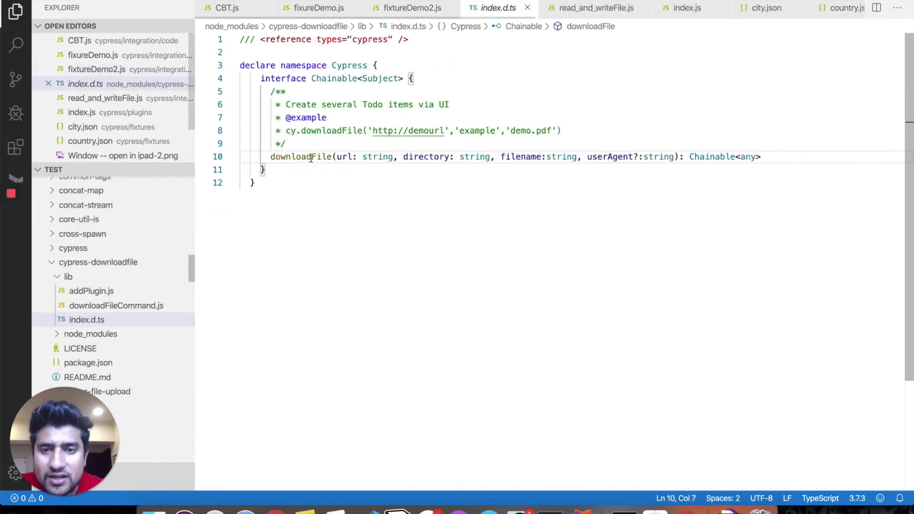
{"action": "left_click", "coordinate": [410, 8]}
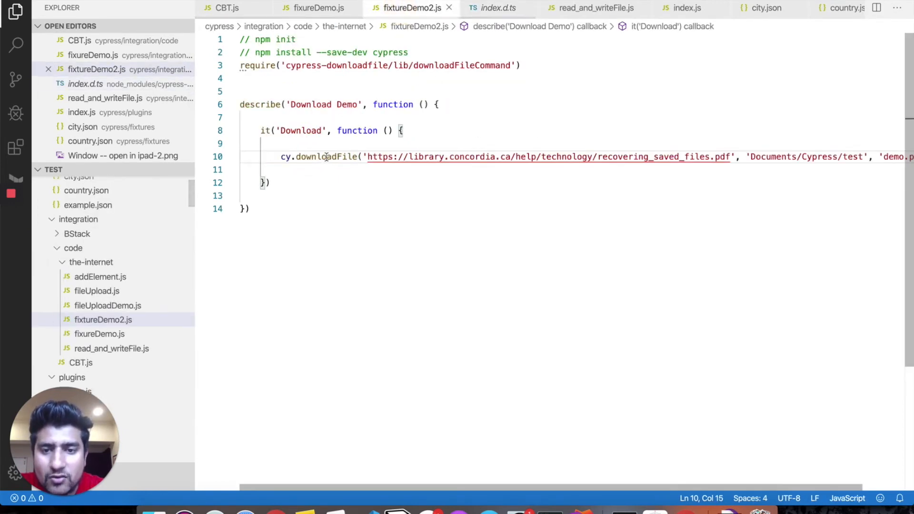
Step: Change the downloadFile directory argument to 'Download' for demo.pdf and save
{"action": "double_click", "coordinate": [426, 156]}
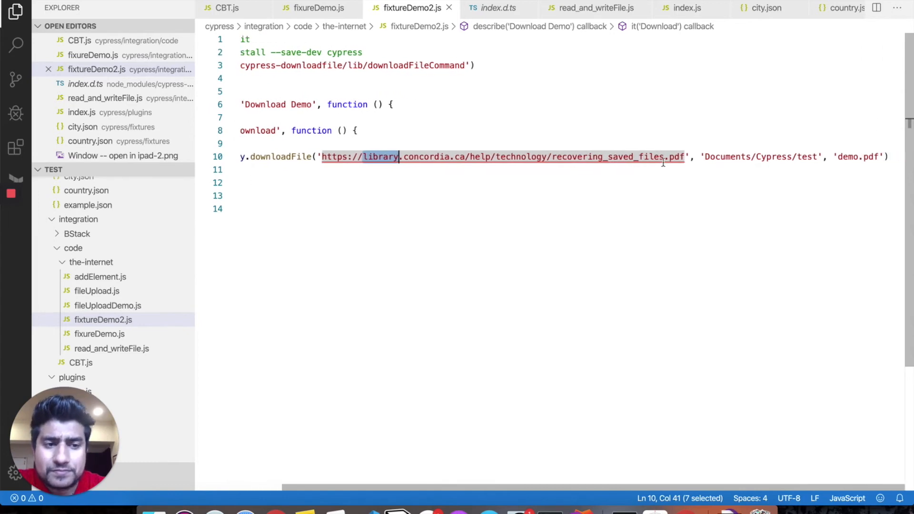
{"action": "double_click", "coordinate": [744, 156]}
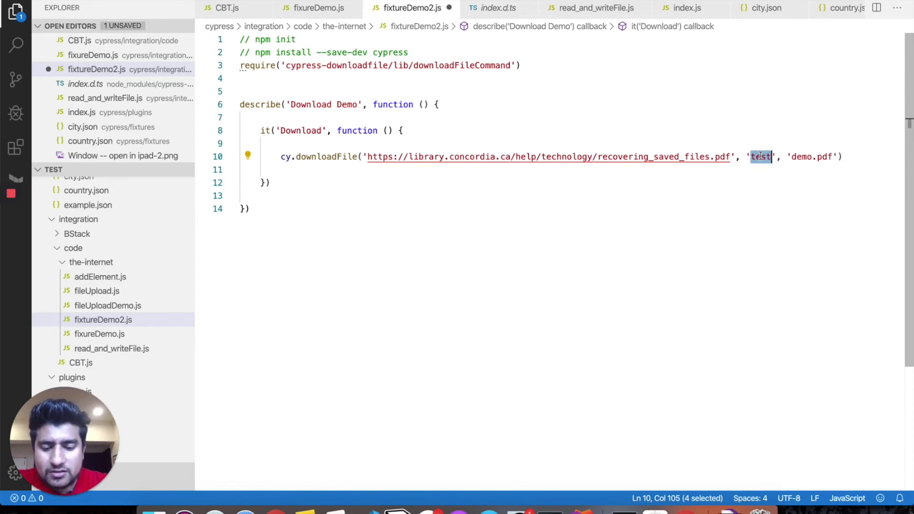
{"action": "type", "text": "dOW"}
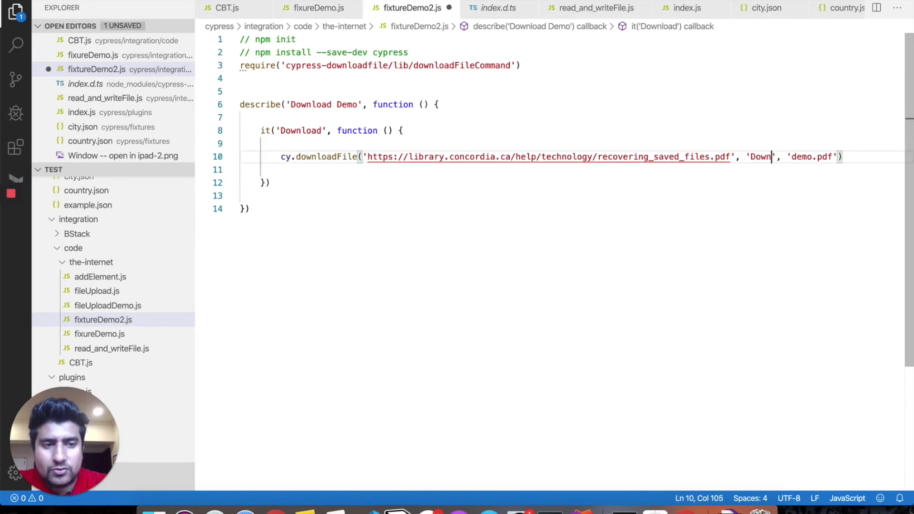
{"action": "type", "text": "load"}
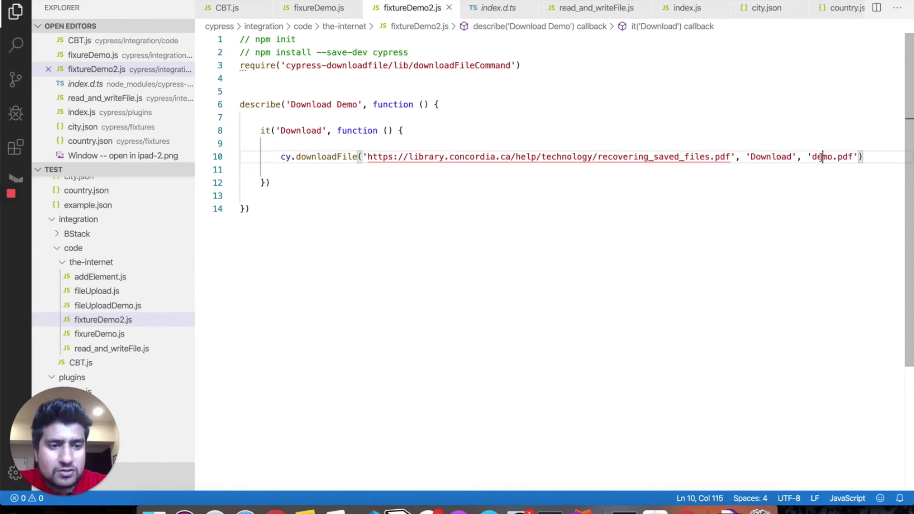
{"action": "double_click", "coordinate": [821, 156]}
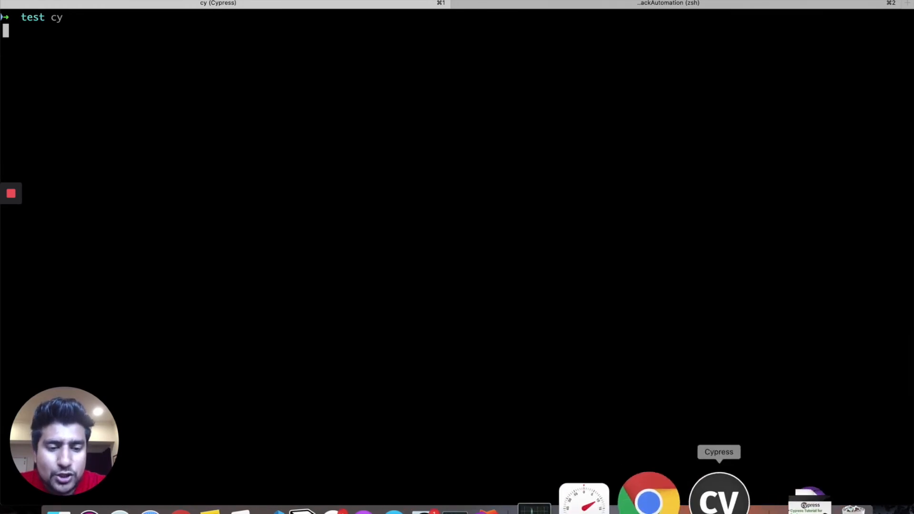
Step: Launch the fixtureDemo2.js spec in Chrome from the Cypress Test Runner
{"action": "left_click", "coordinate": [719, 492]}
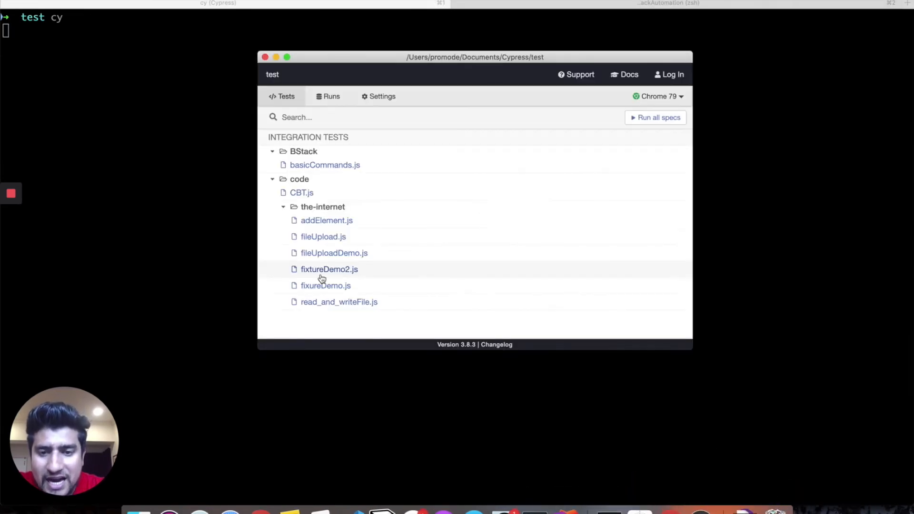
{"action": "left_click", "coordinate": [329, 269]}
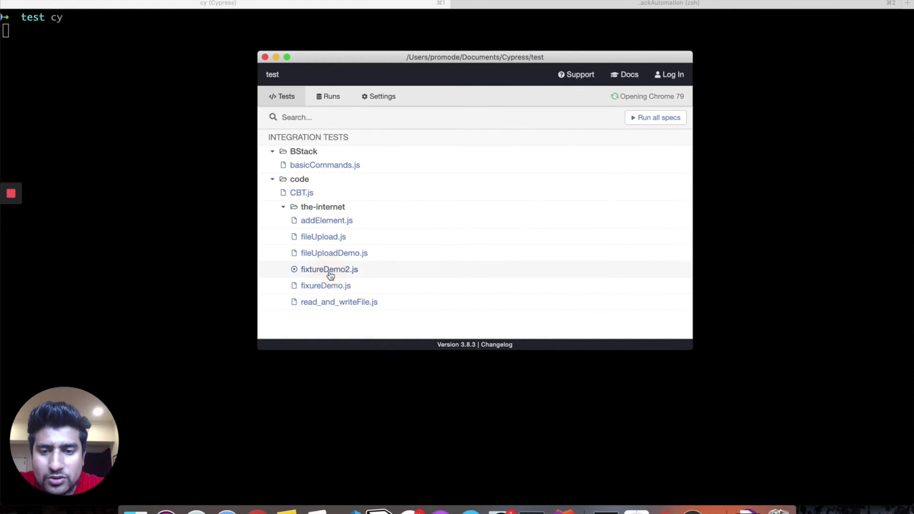
{"action": "left_click", "coordinate": [330, 268]}
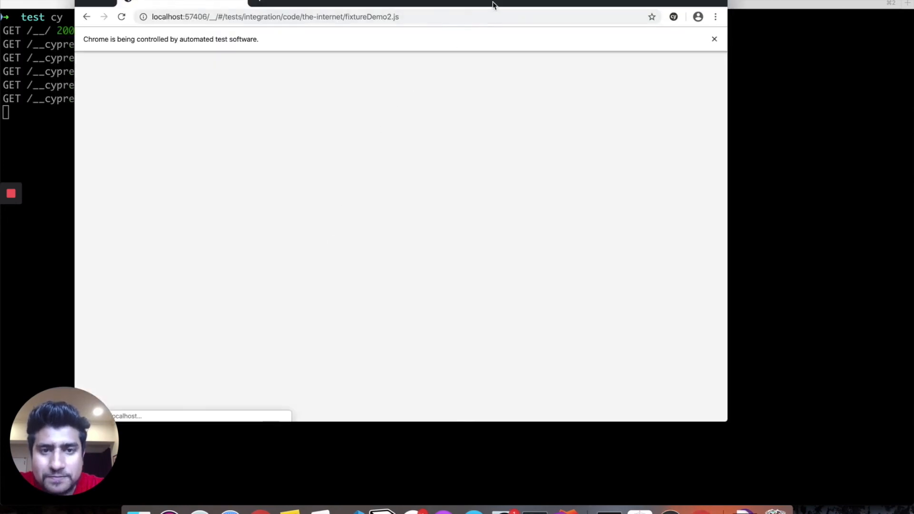